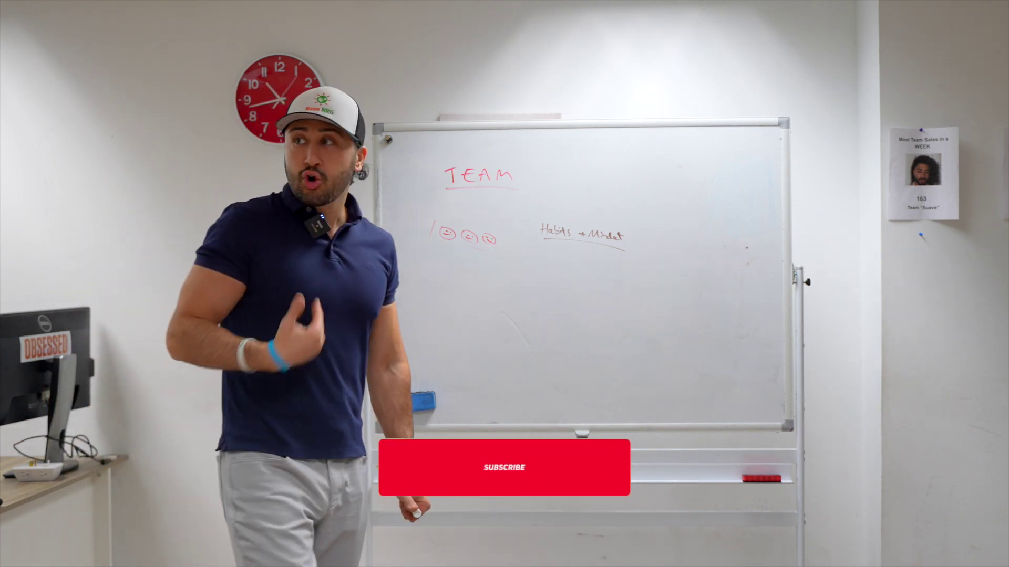
left_click(503, 467)
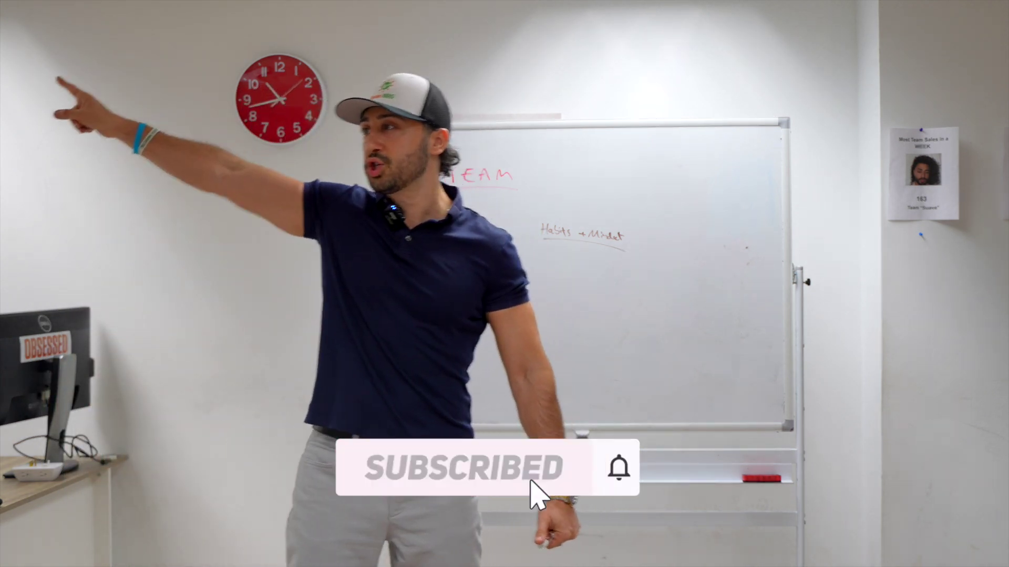